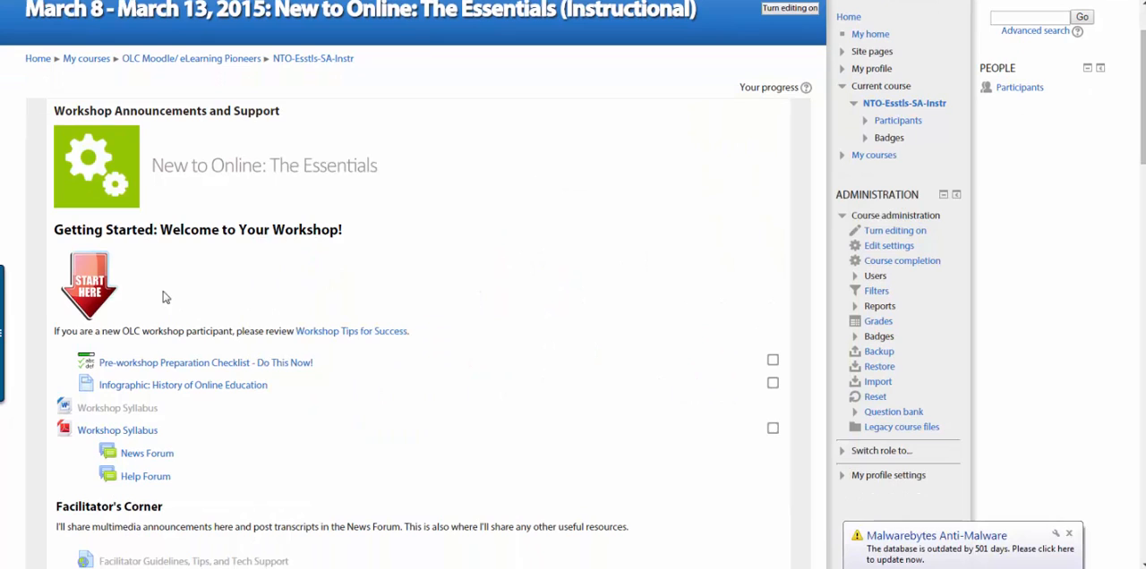
{"action": "mouse_move", "coordinate": [97, 288]}
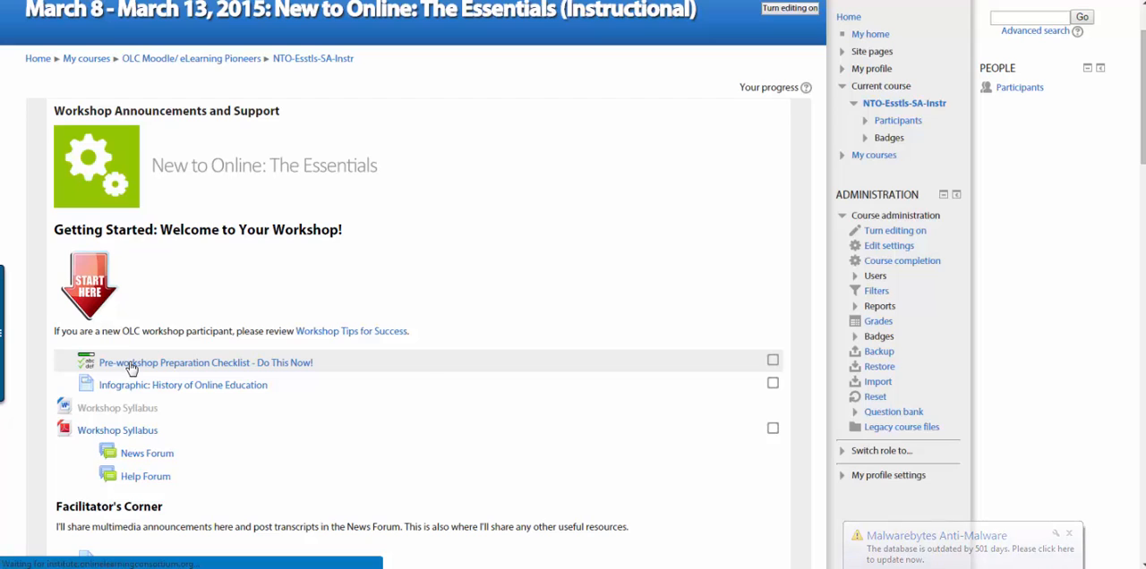
Step: Open the 'Pre-workshop Preparation Checklist - Do This Now!' page from Start Here
{"action": "left_click", "coordinate": [205, 362]}
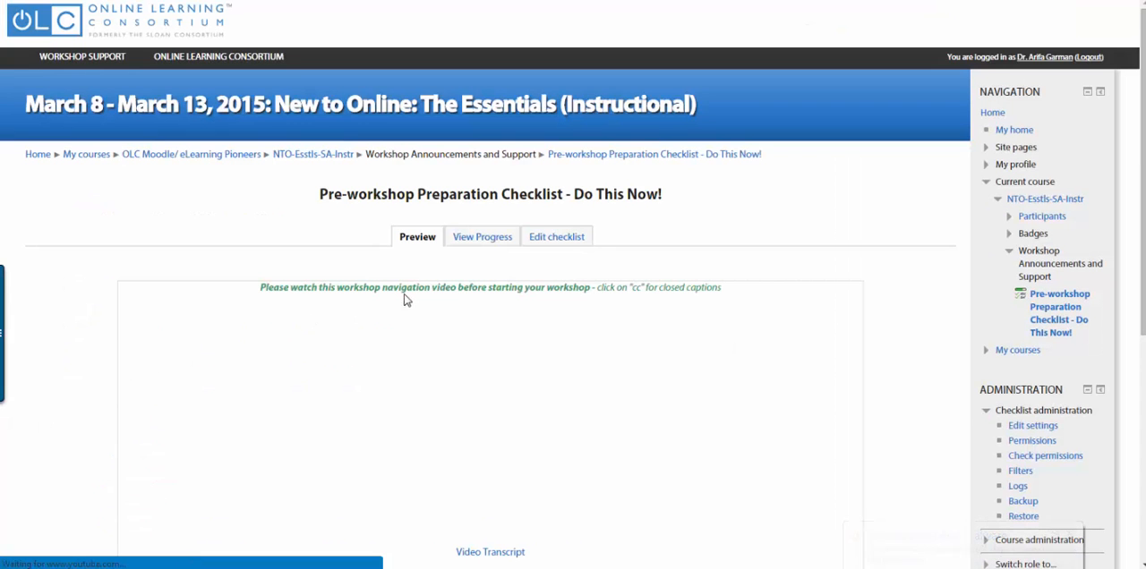
{"action": "mouse_move", "coordinate": [588, 166]}
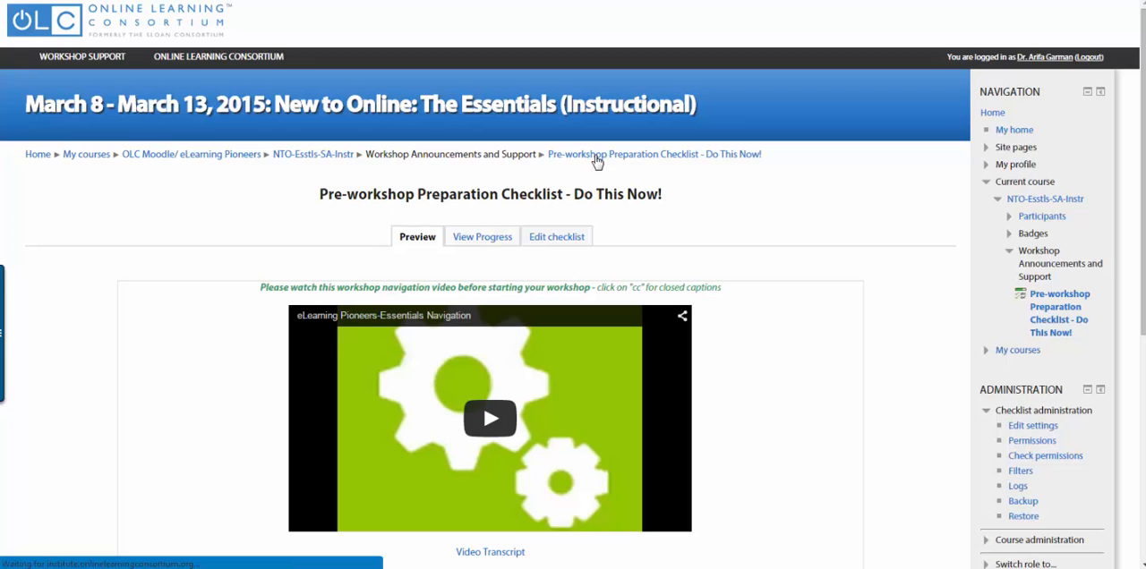
{"action": "mouse_move", "coordinate": [327, 150]}
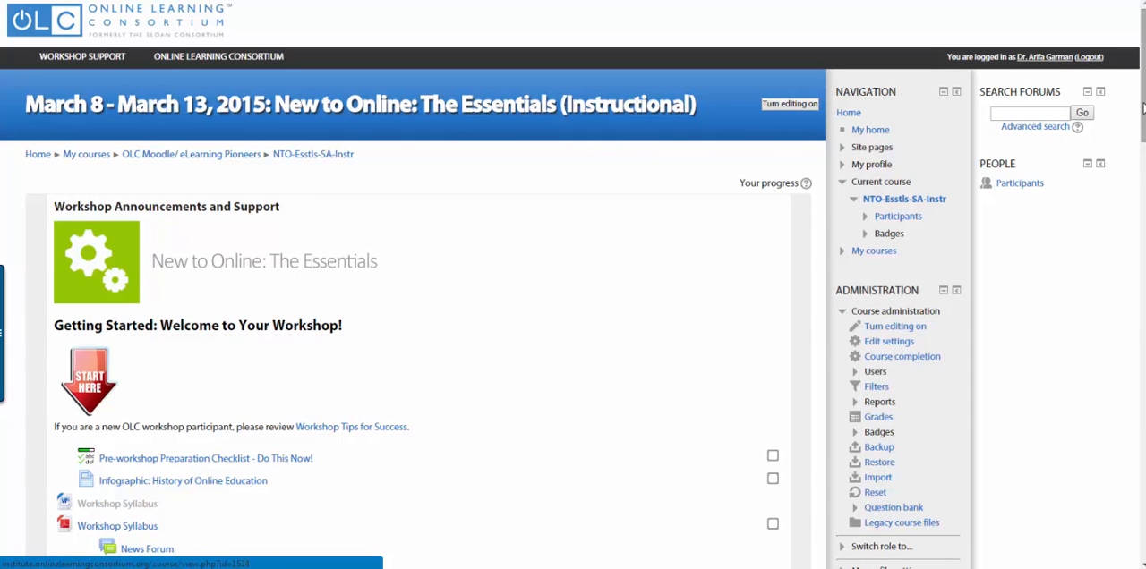
Step: Scroll the course page down to Facilitator's Corner and the Workshop Schedule
{"action": "scroll", "scroll_direction": "down", "scroll_amount": 3}
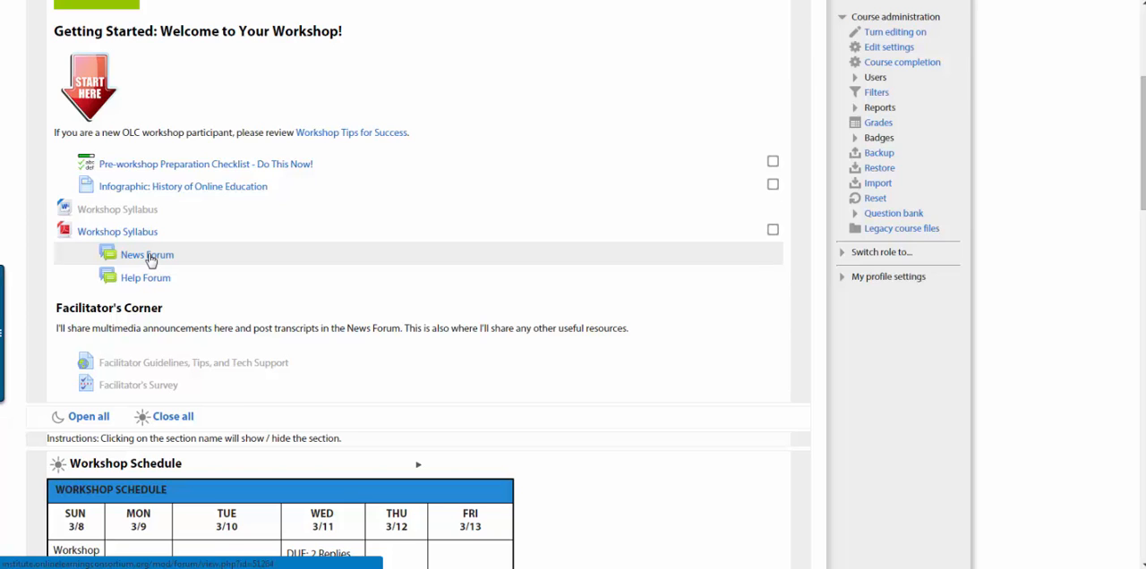
{"action": "mouse_move", "coordinate": [146, 277]}
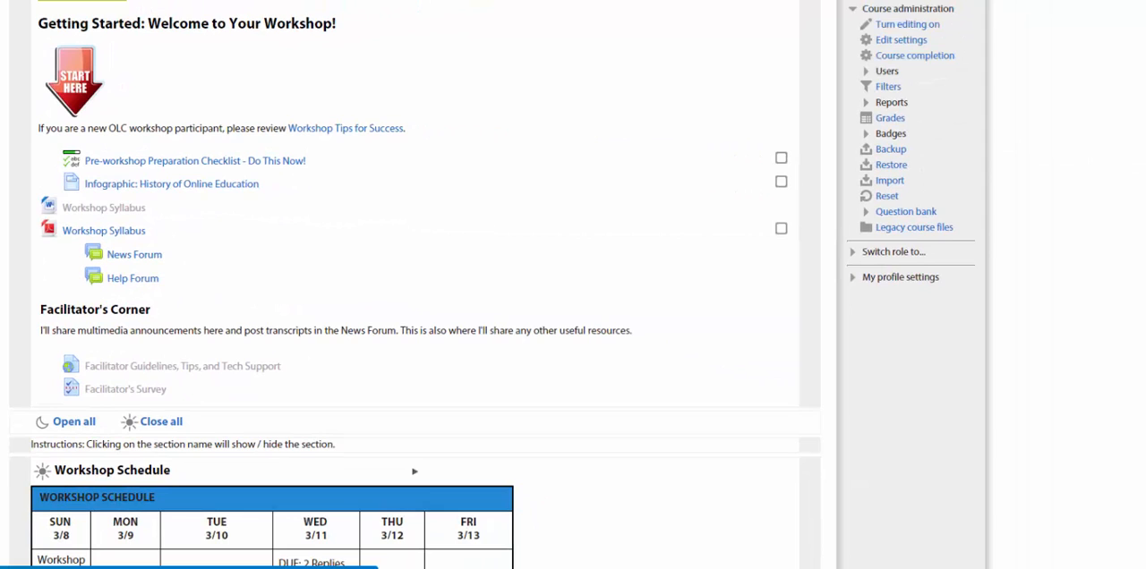
{"action": "scroll", "scroll_direction": "down", "scroll_amount": 3}
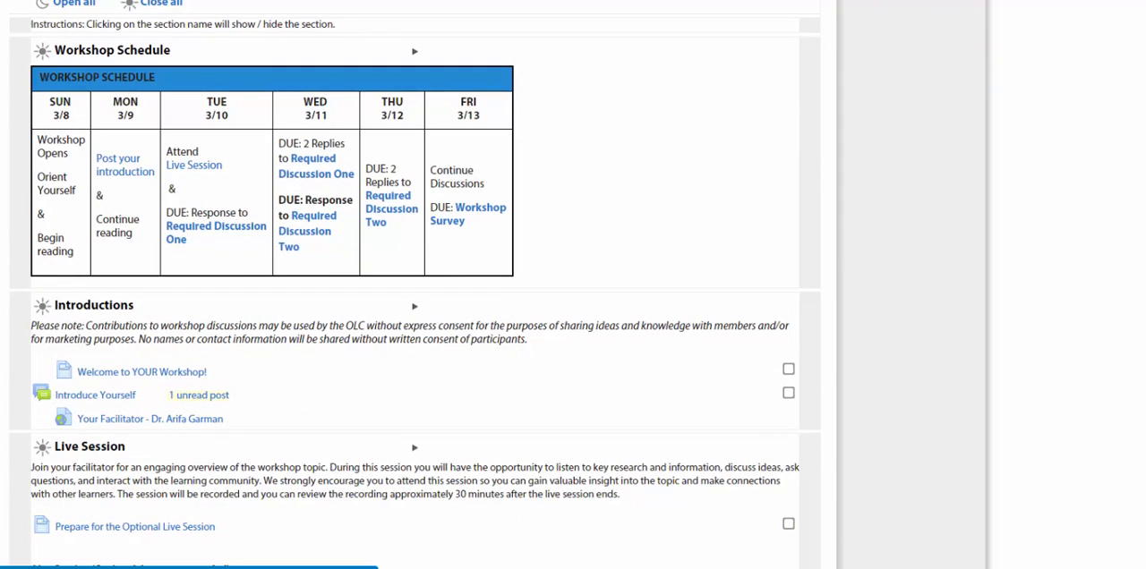
Step: Scroll past the Workshop Schedule table to the Introductions and Live Session resources
{"action": "scroll", "scroll_direction": "down", "scroll_amount": 3}
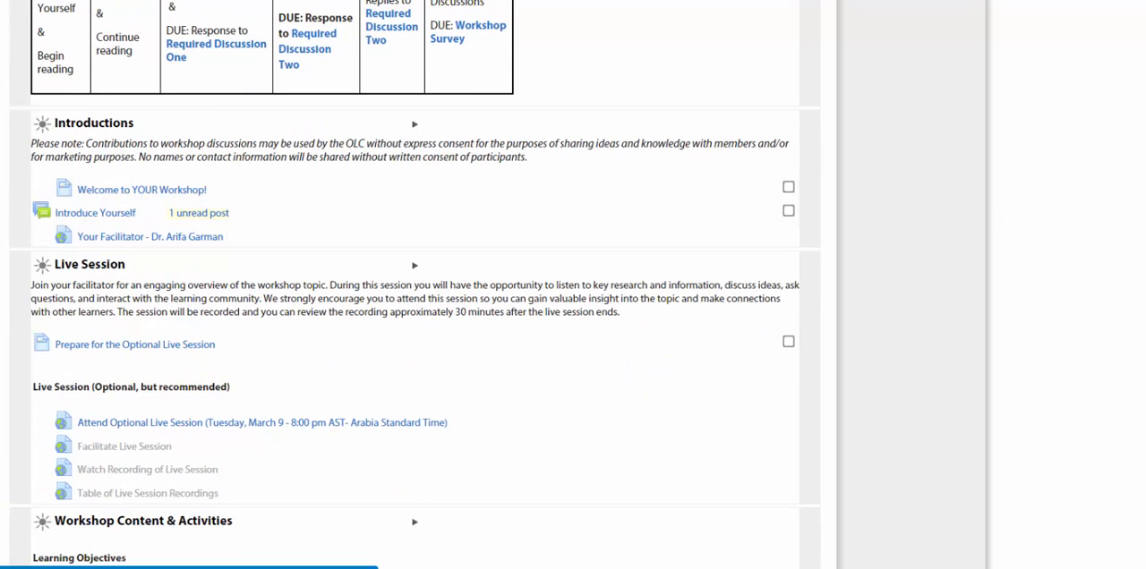
Step: Scroll through Workshop Content readings to the Workshop Survey and Award of Completion, then back up
{"action": "scroll", "scroll_direction": "down", "scroll_amount": 3}
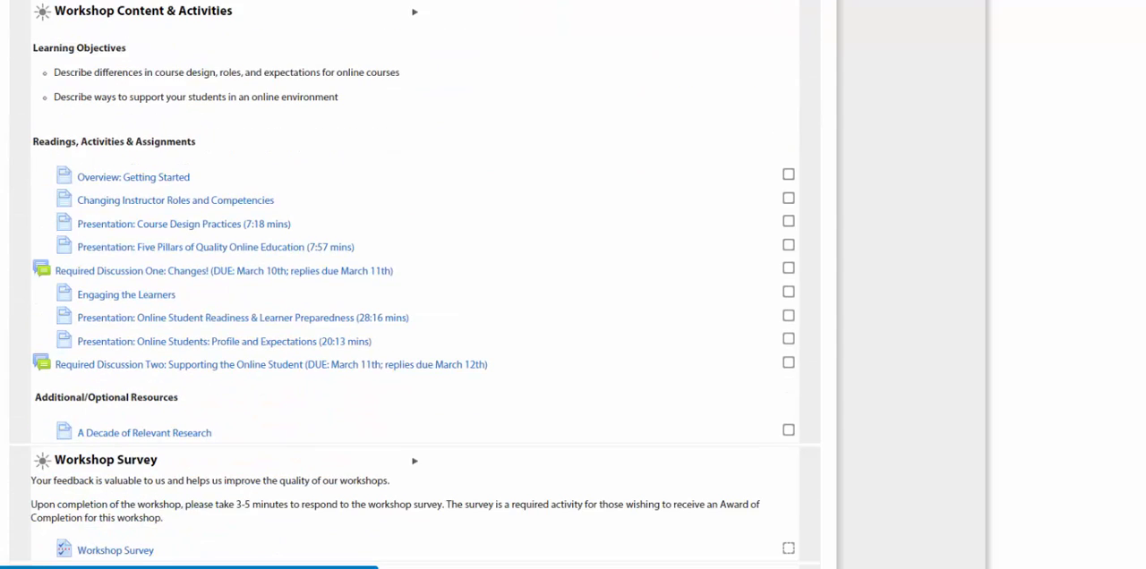
{"action": "scroll", "scroll_direction": "down", "scroll_amount": 3}
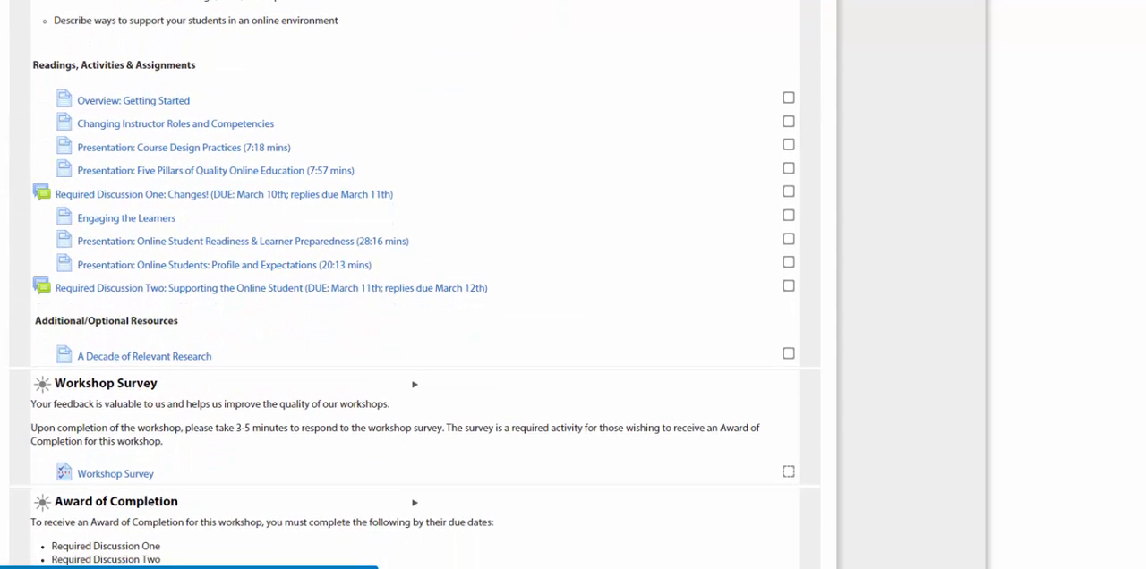
{"action": "mouse_move", "coordinate": [219, 255]}
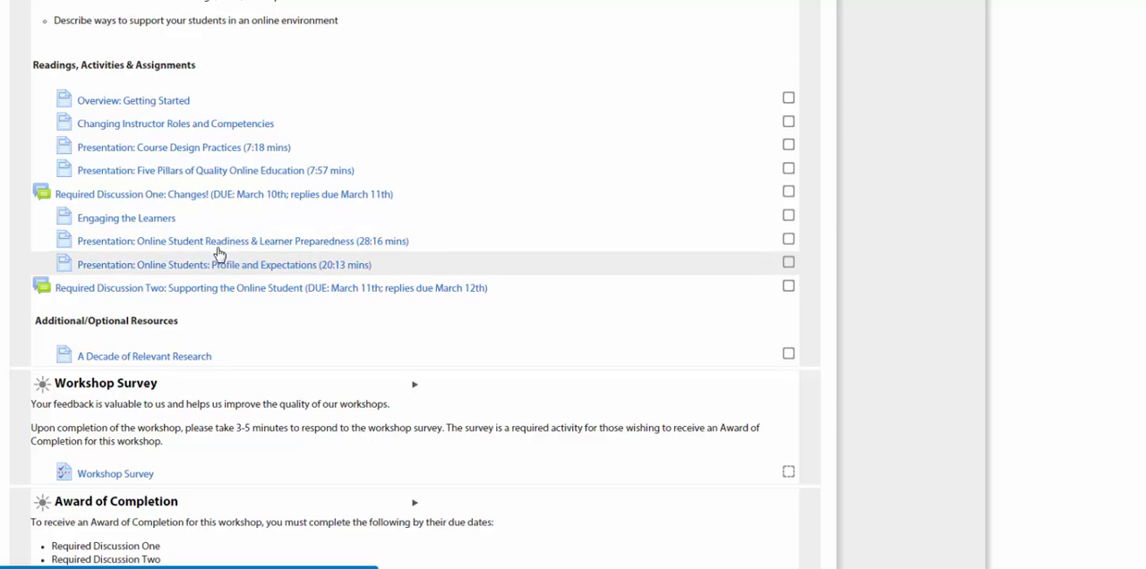
{"action": "mouse_move", "coordinate": [215, 194]}
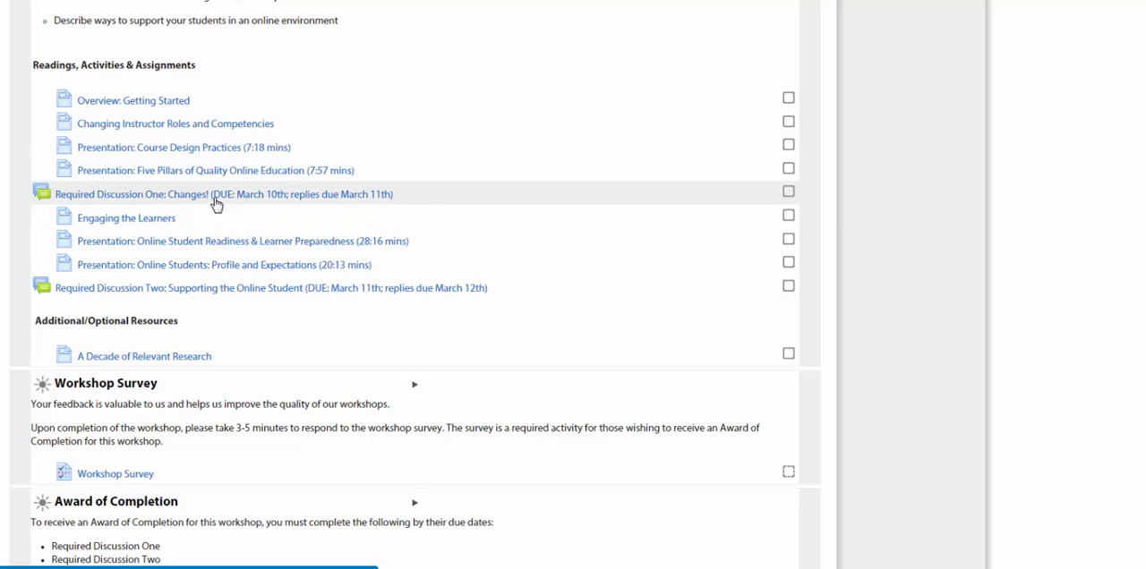
{"action": "mouse_move", "coordinate": [216, 216]}
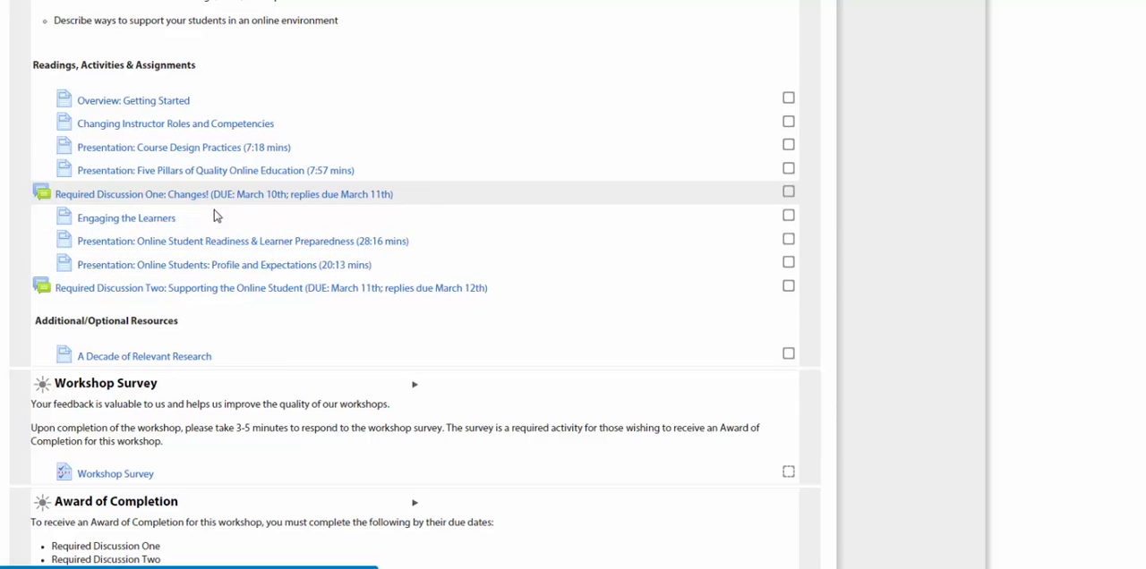
{"action": "mouse_move", "coordinate": [219, 293]}
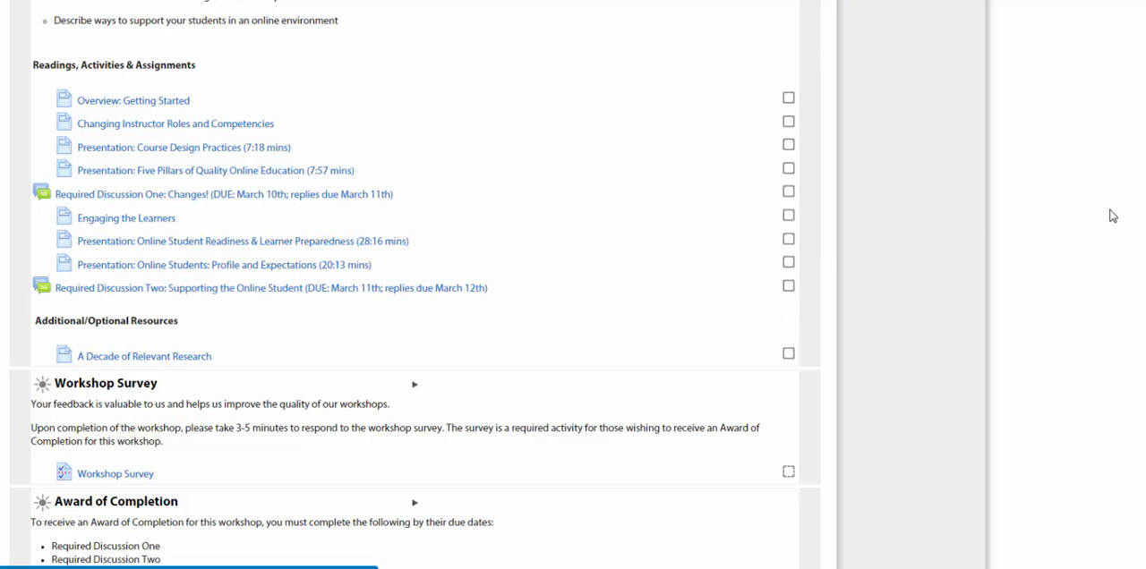
{"action": "scroll", "scroll_direction": "down", "scroll_amount": 3}
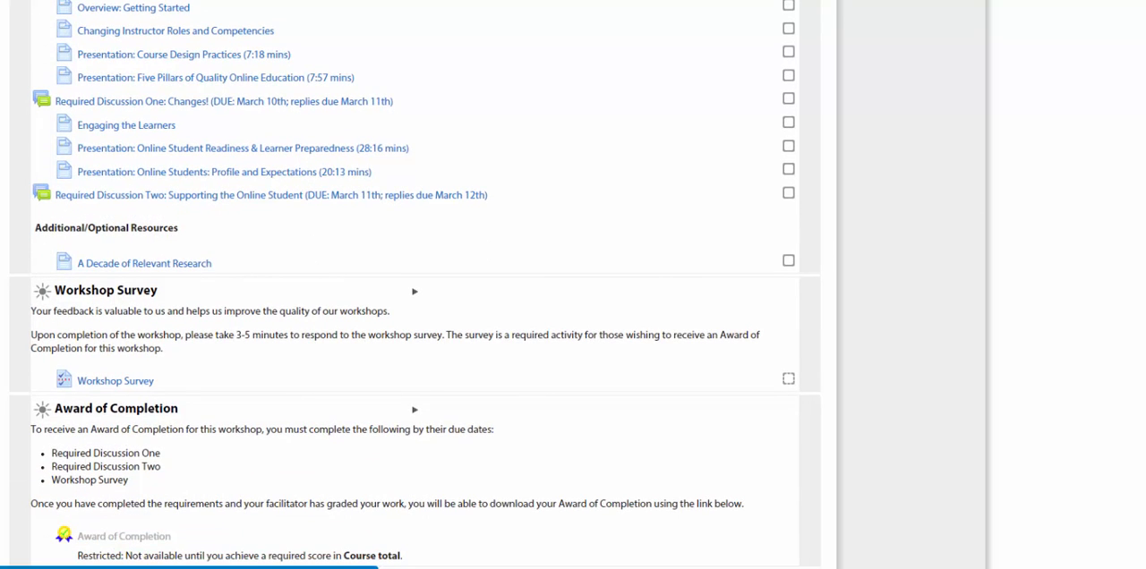
{"action": "scroll", "scroll_direction": "up", "scroll_amount": 3}
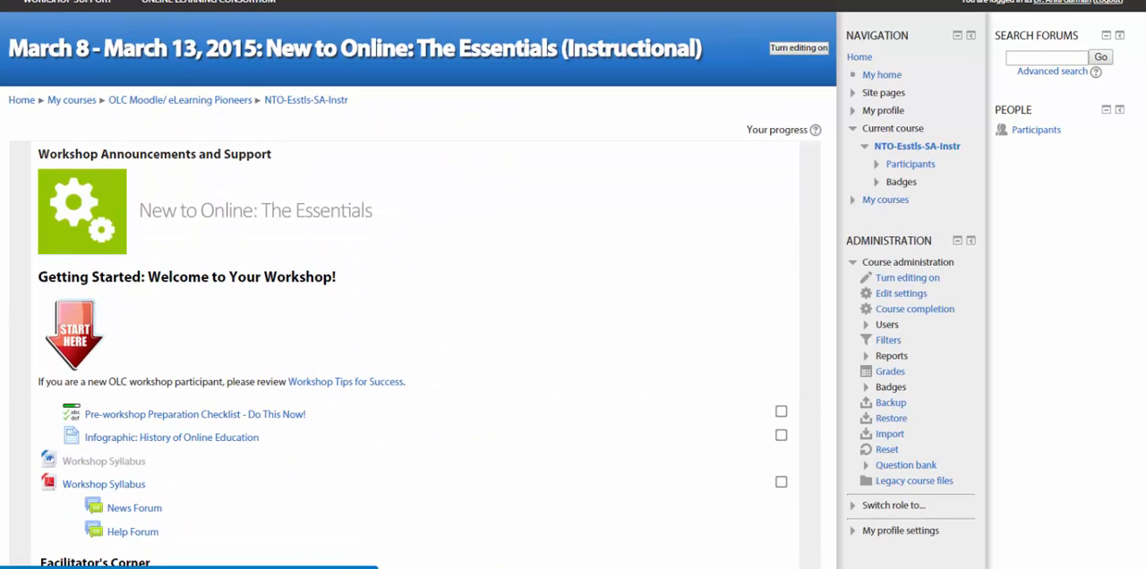